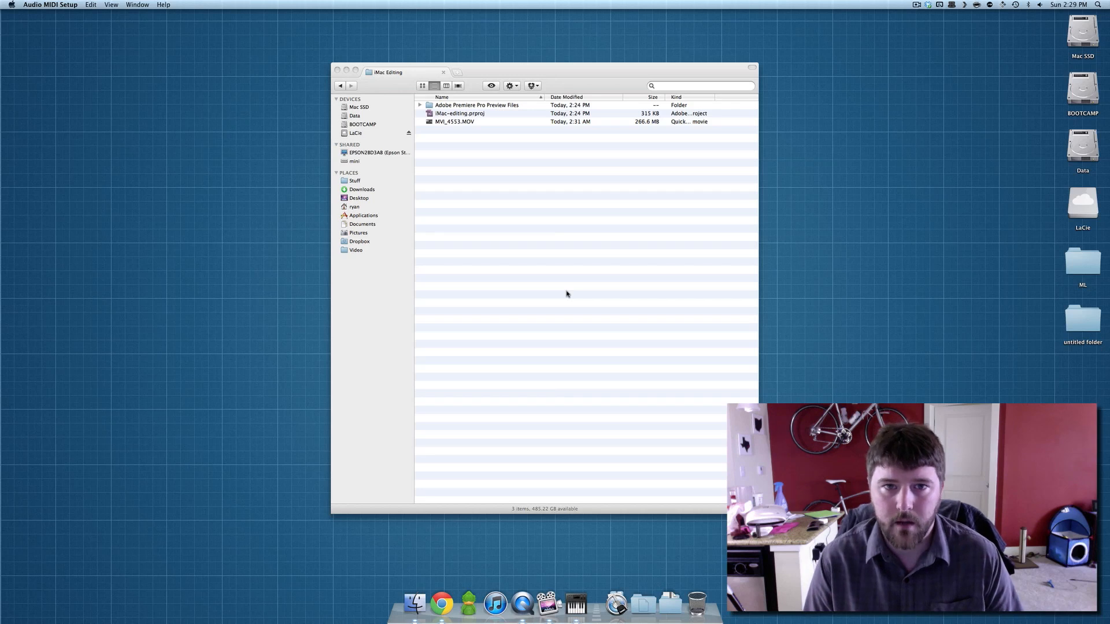
# Launch MPEG Streamclip from the Spotlight search results
pyautogui.write('audi')
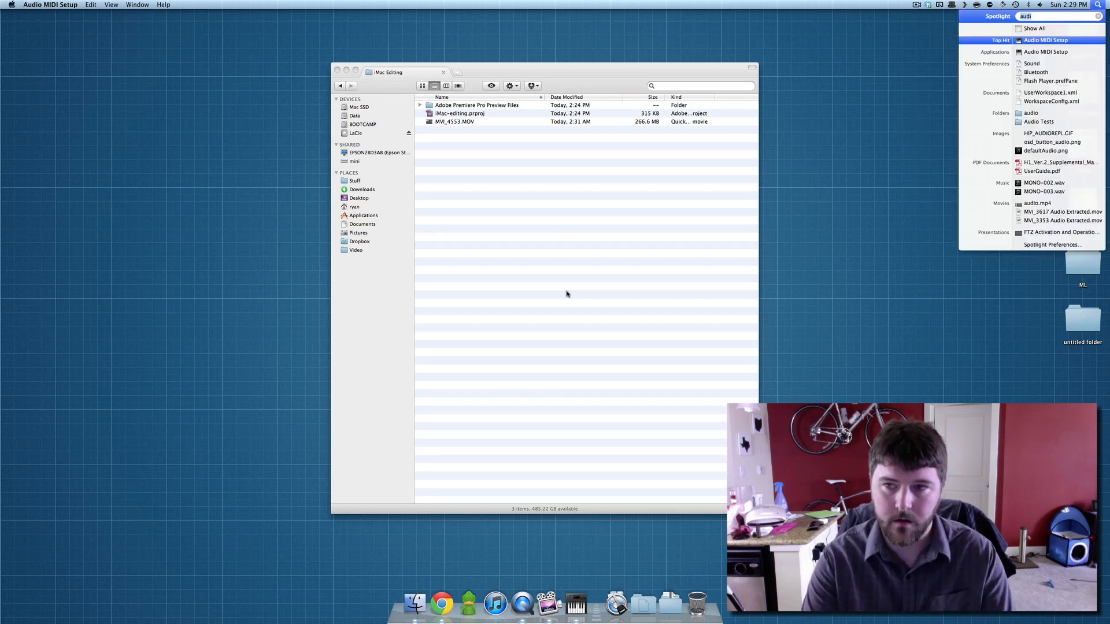
pyautogui.write('mo')
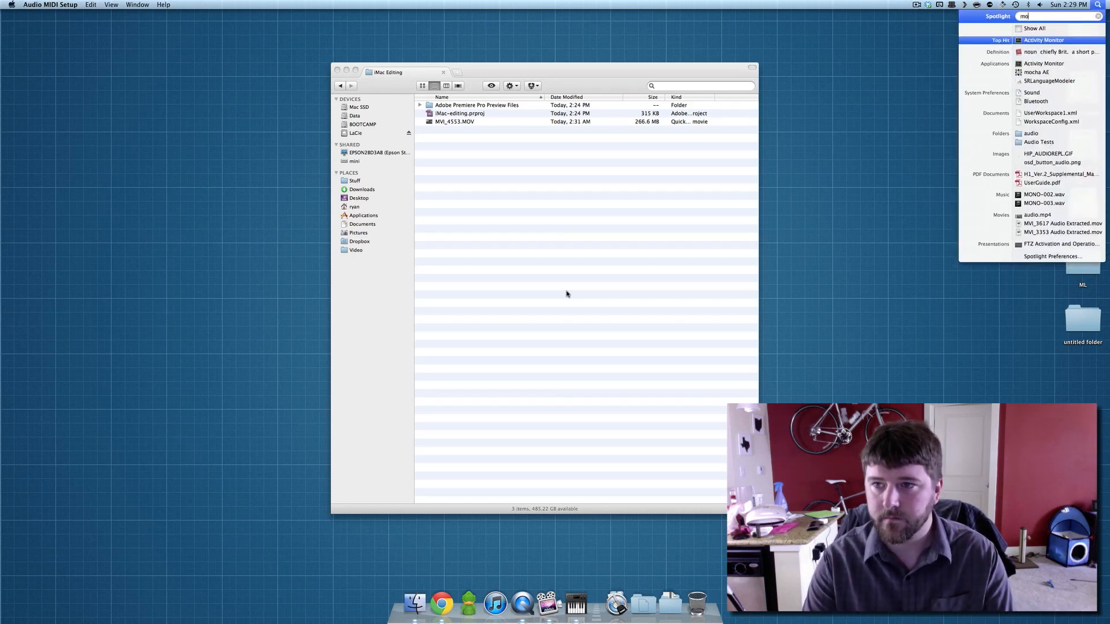
pyautogui.write('p')
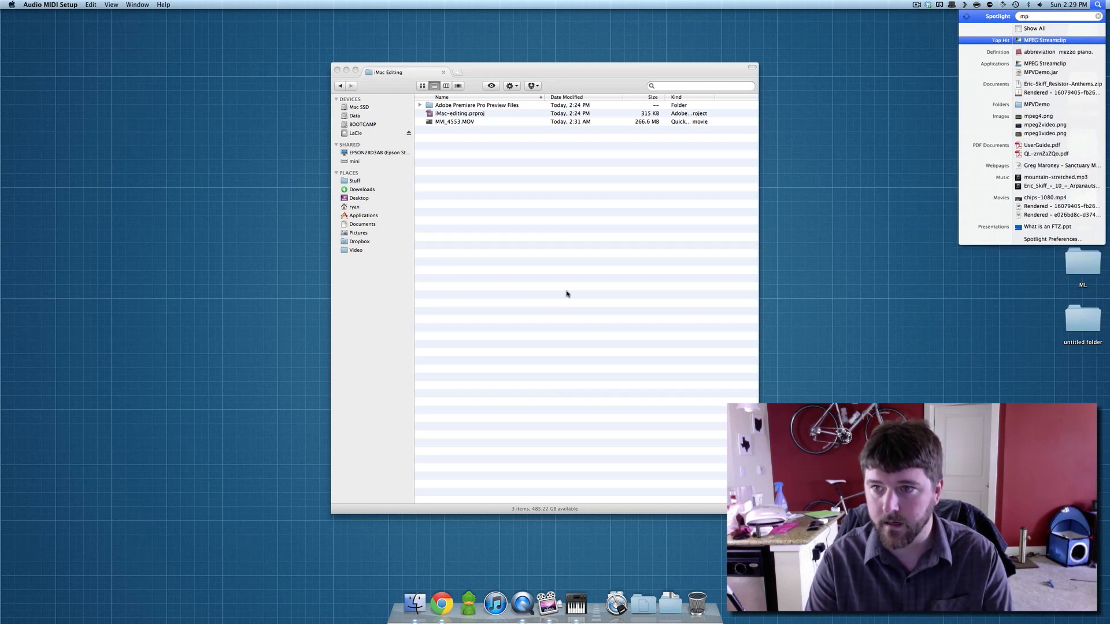
pyautogui.click(1045, 39)
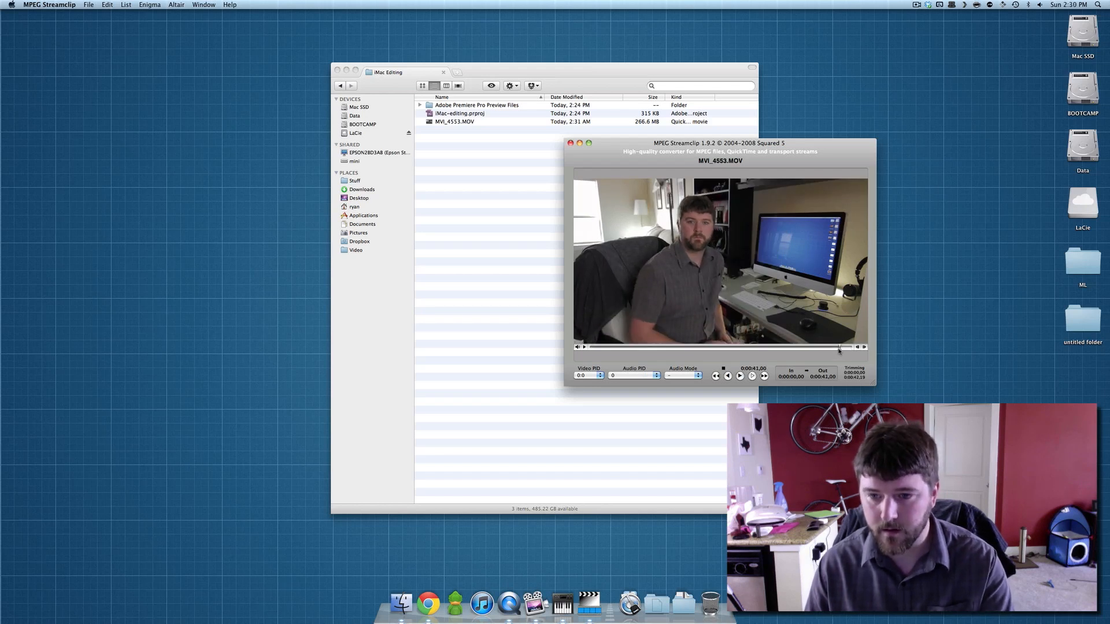
# Set the clip's In point at 0:00:16, keeping the Out point at 0:00:41
pyautogui.moveTo(839, 346); pyautogui.dragTo(754, 347)
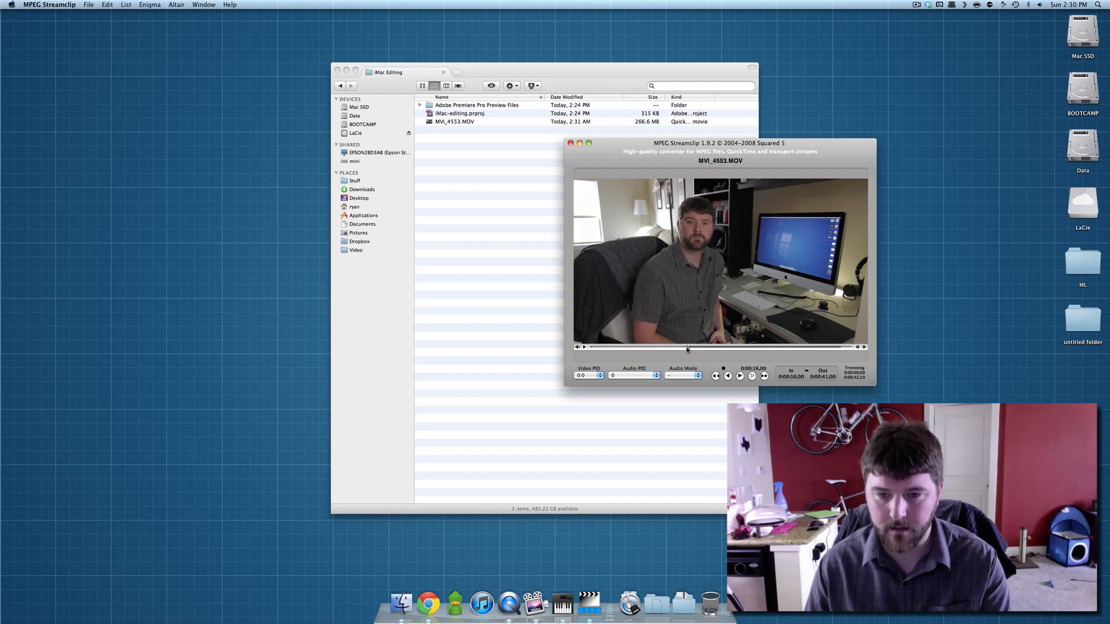
pyautogui.click(89, 4)
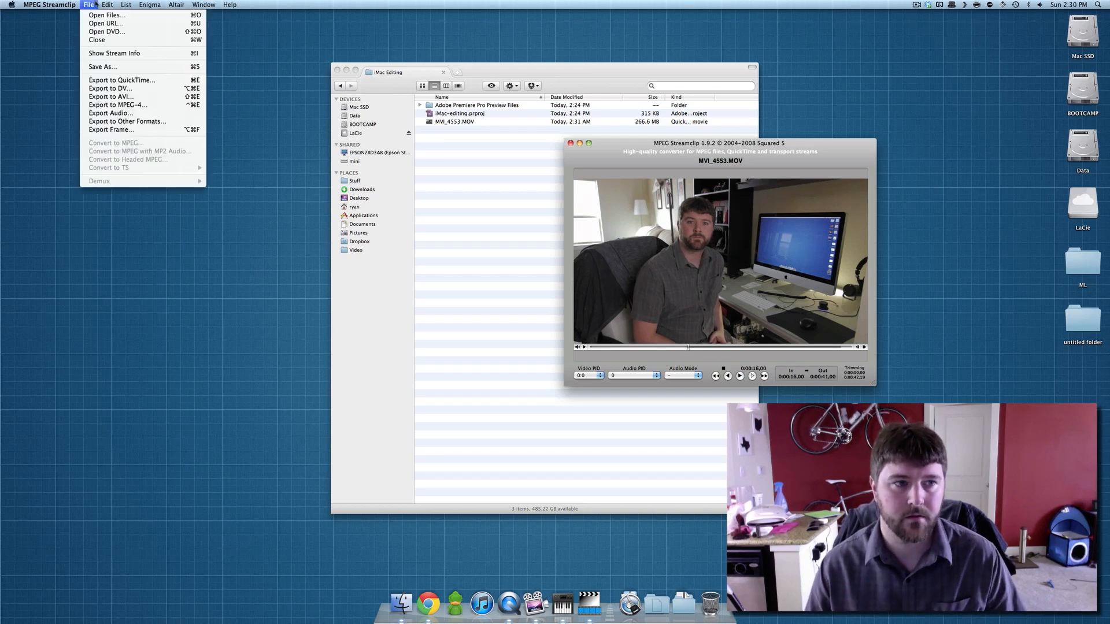
# Export to QuickTime with Apple ProRes 422 as Take-1-prores.mov in the iMac Editing folder
pyautogui.click(128, 122)
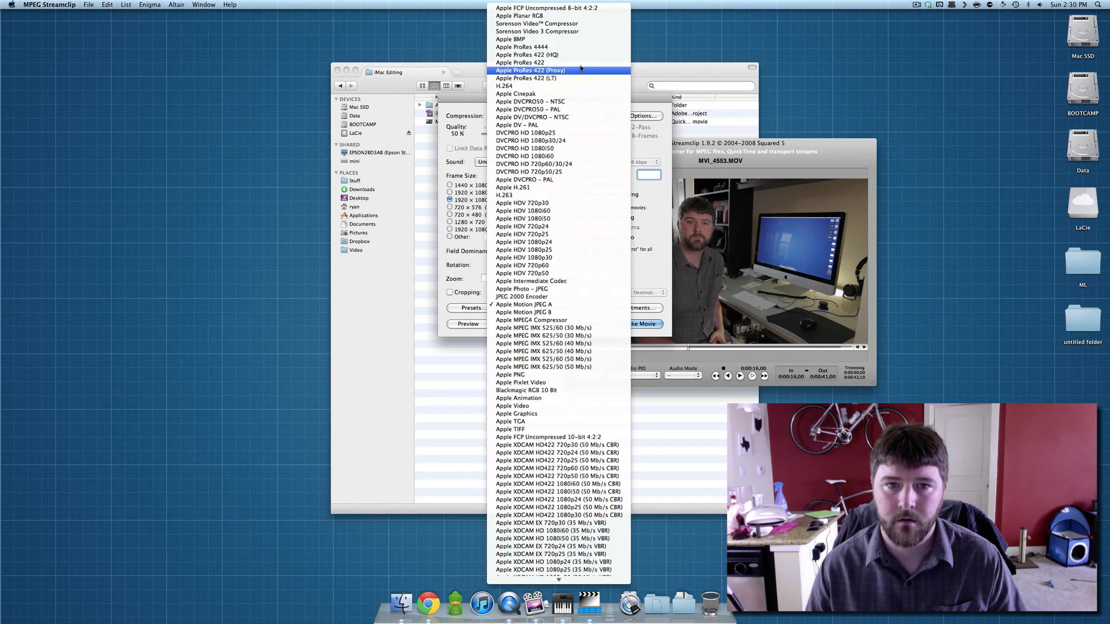
pyautogui.click(526, 55)
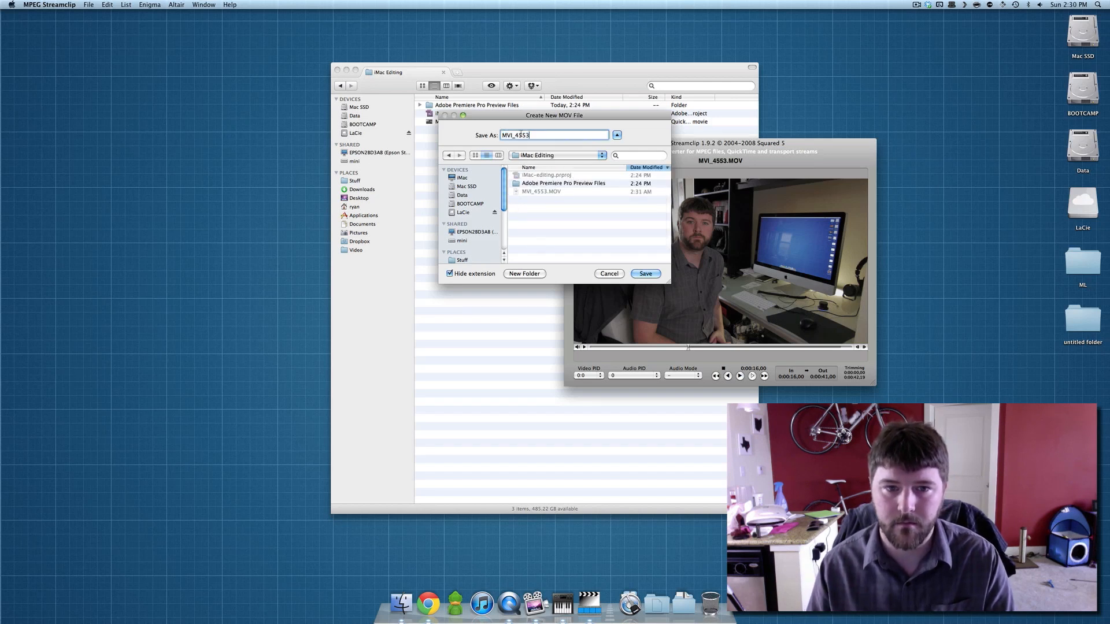
pyautogui.write('Take-1-')
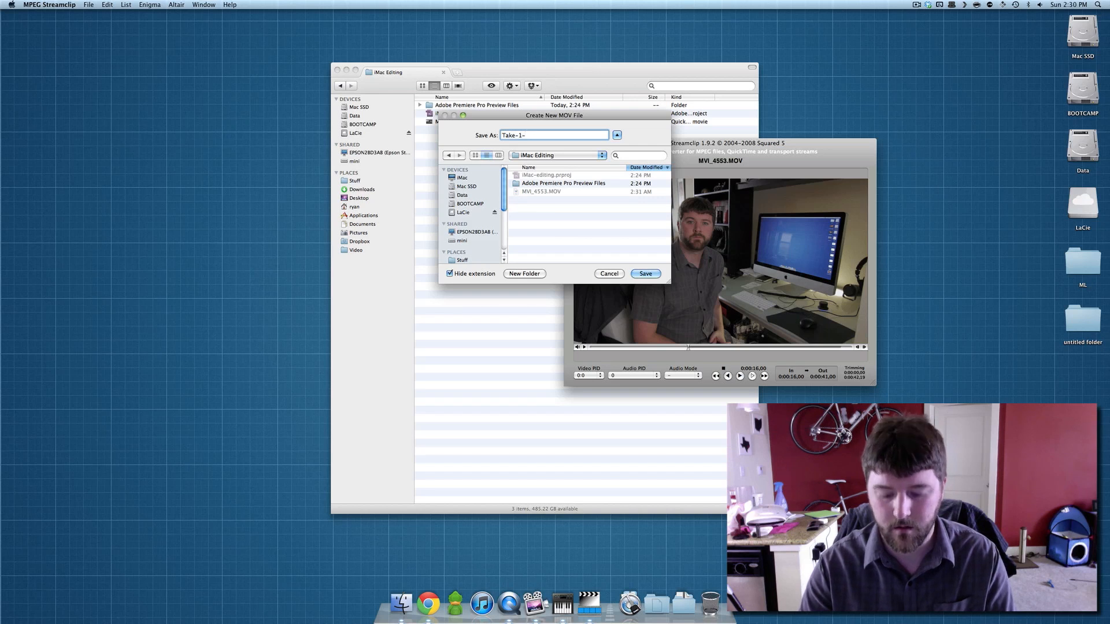
pyautogui.click(644, 274)
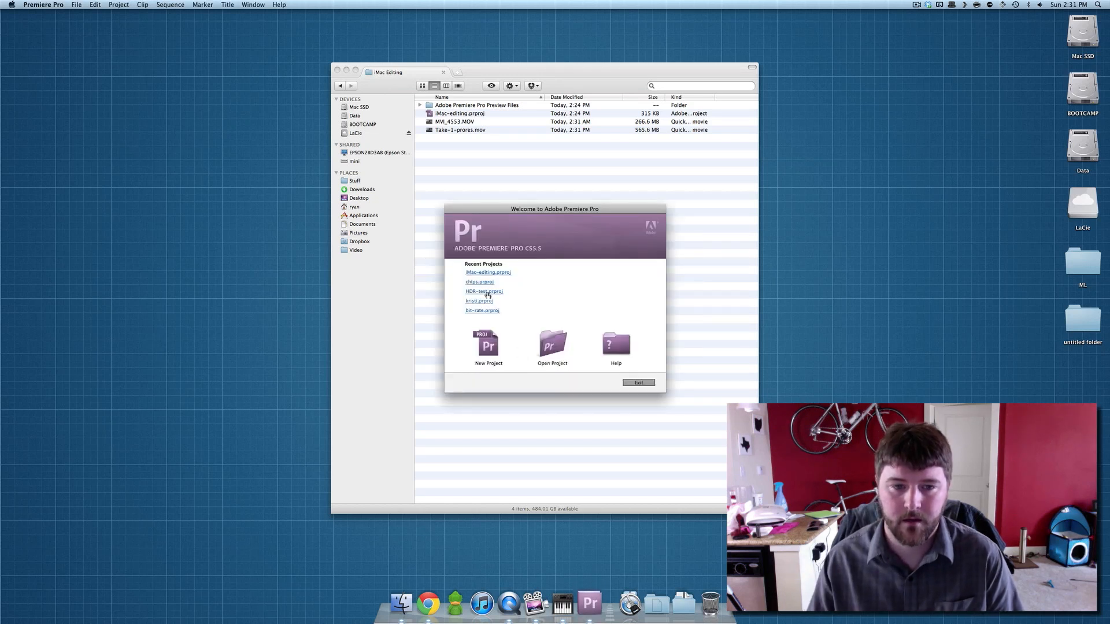
# Open the recent iMac-editing.prproj project from the Welcome screen
pyautogui.click(637, 382)
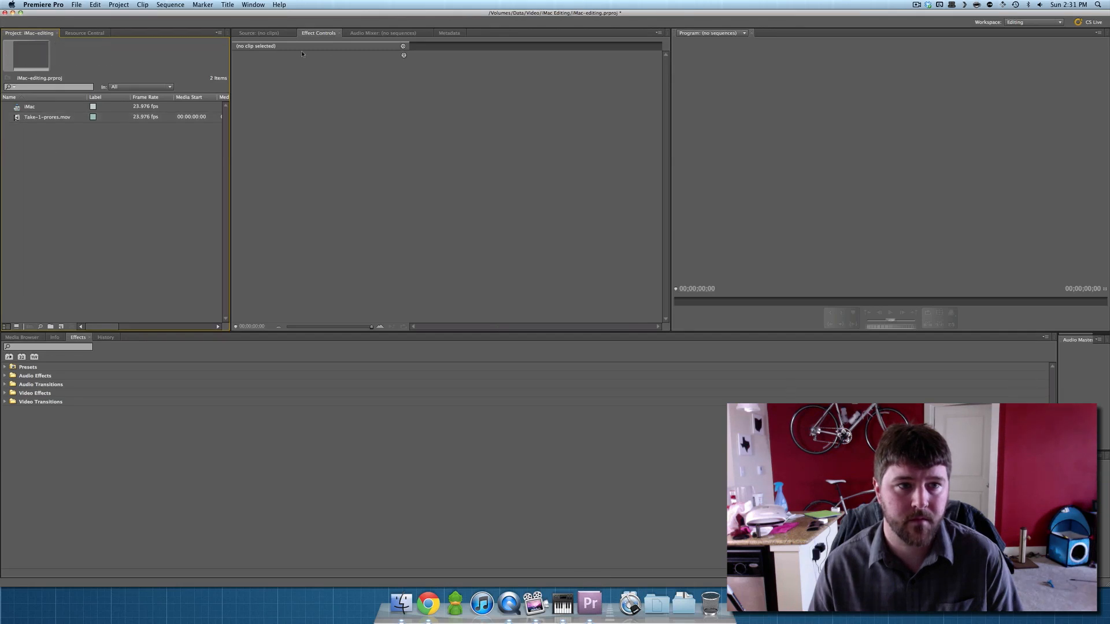
# Open the iMac sequence and load Take-1-prores.mov into the source viewer
pyautogui.doubleClick(30, 106)
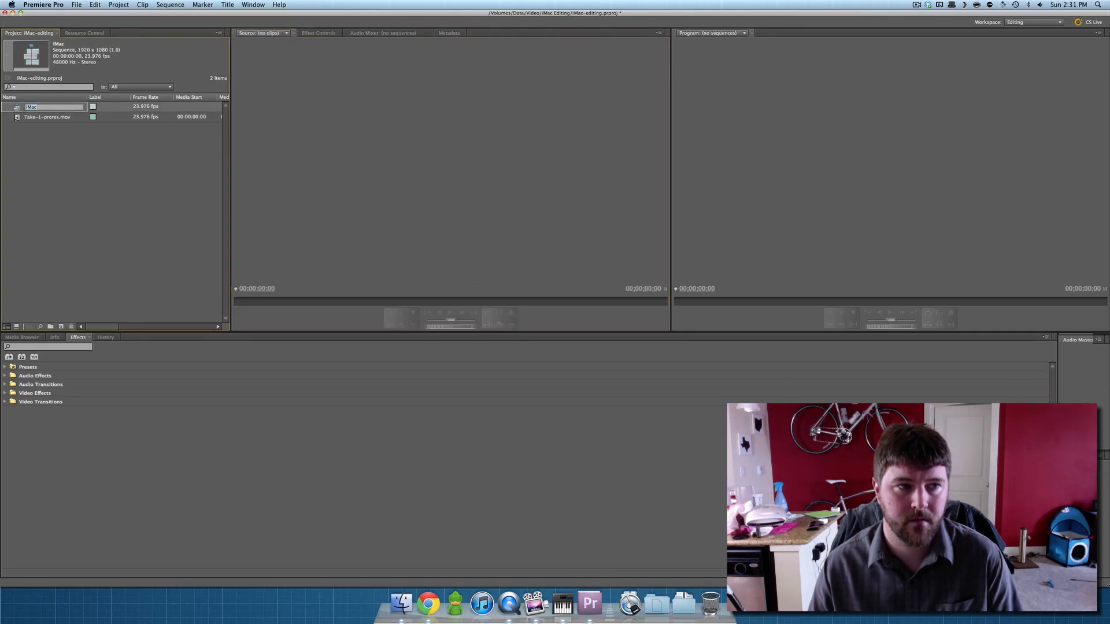
pyautogui.doubleClick(30, 107)
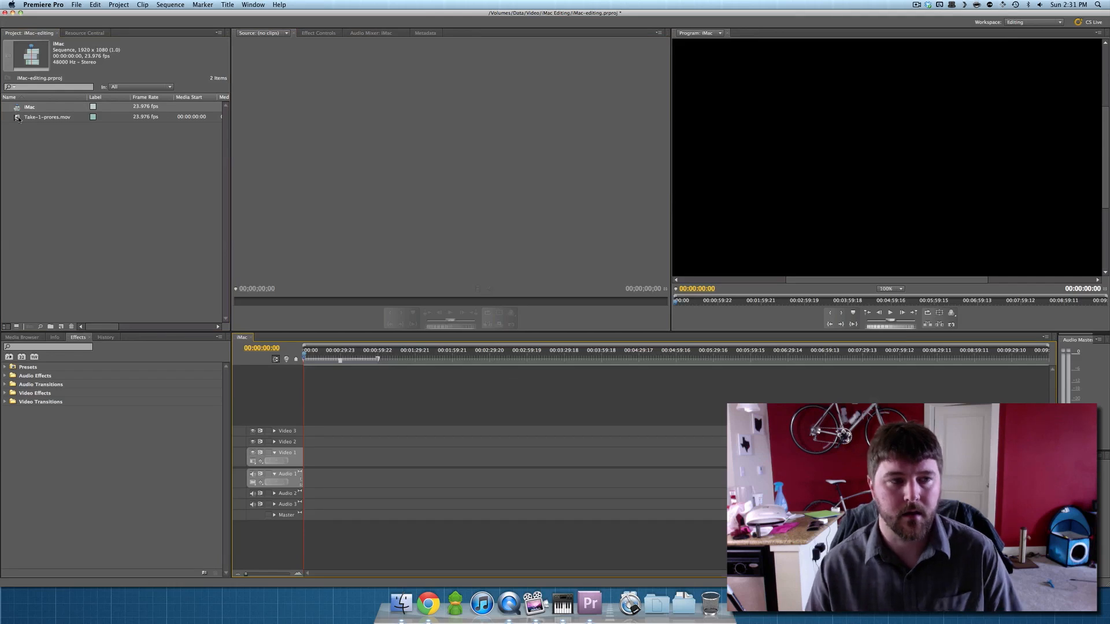
pyautogui.doubleClick(46, 117)
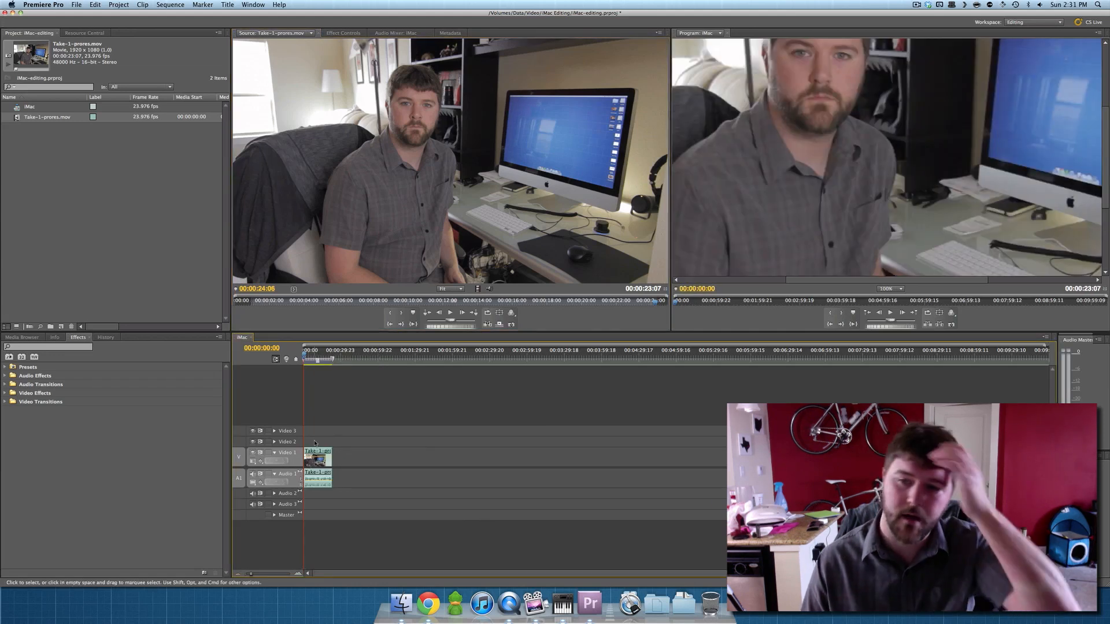
# Play the iMac sequence and pause around 13 seconds to review the clip
pyautogui.click(890, 288)
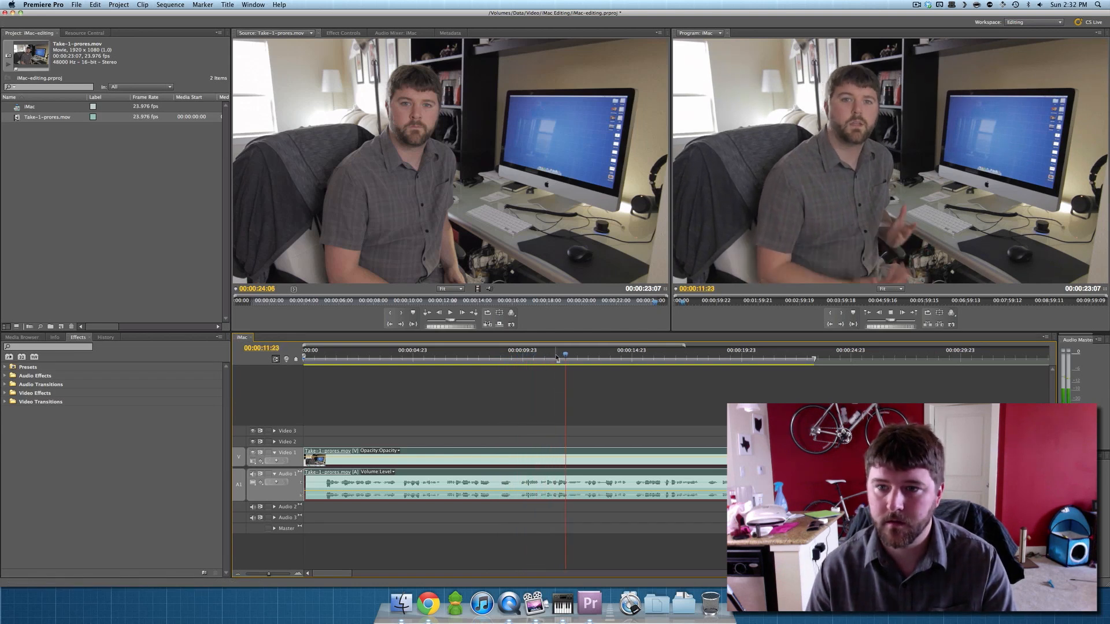
pyautogui.click(600, 361)
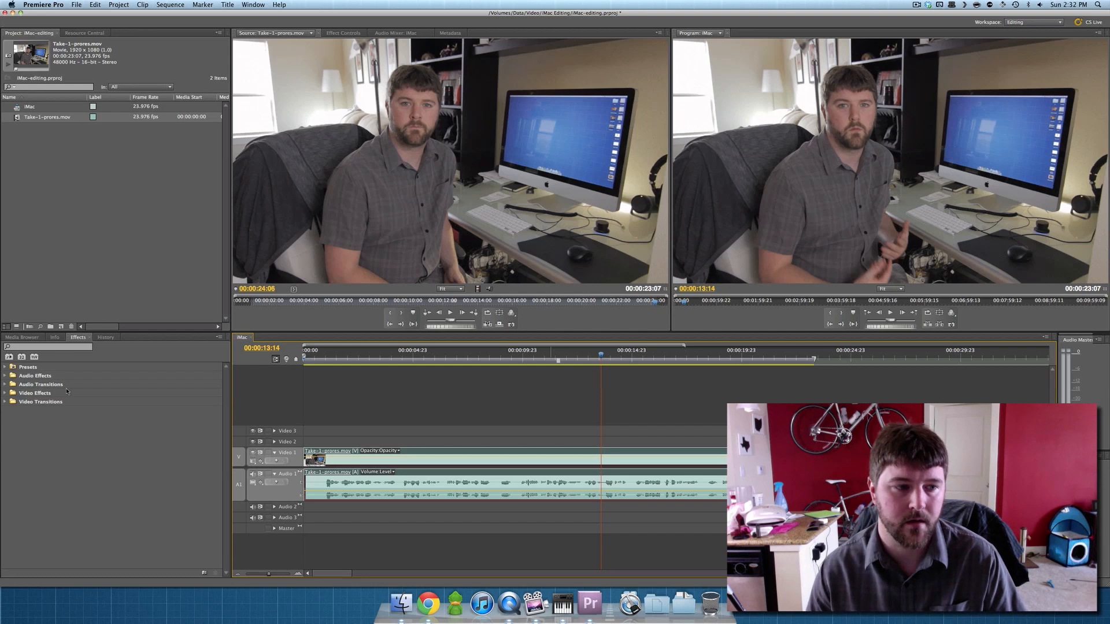
# Apply Colorista II to the clip and reveal its Master RGB curve graph for contrast
pyautogui.click(343, 33)
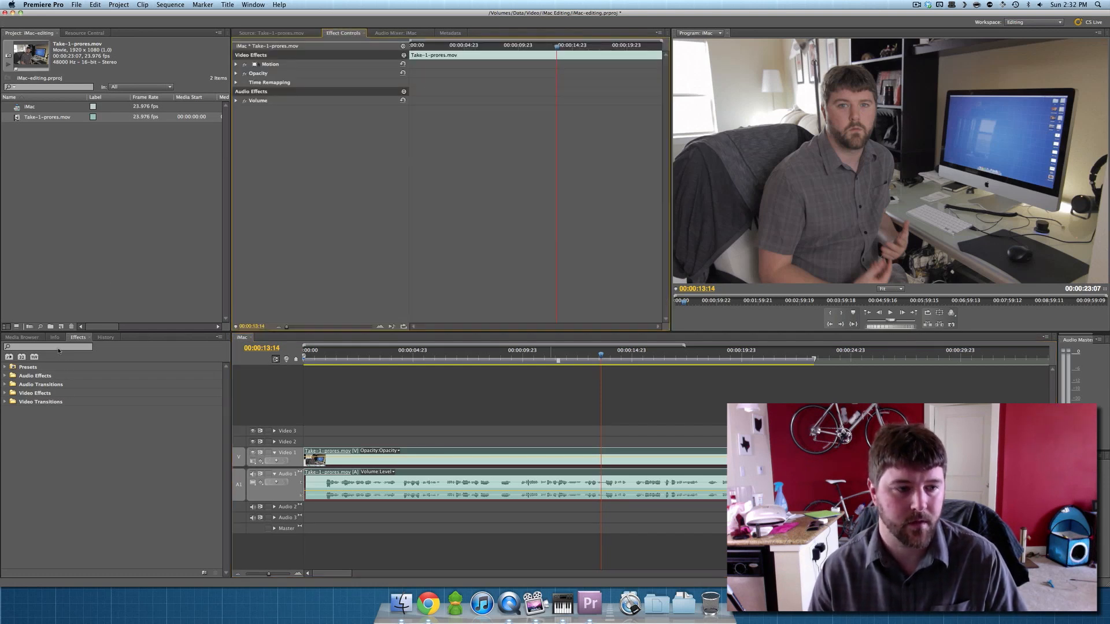
pyautogui.write('coloris')
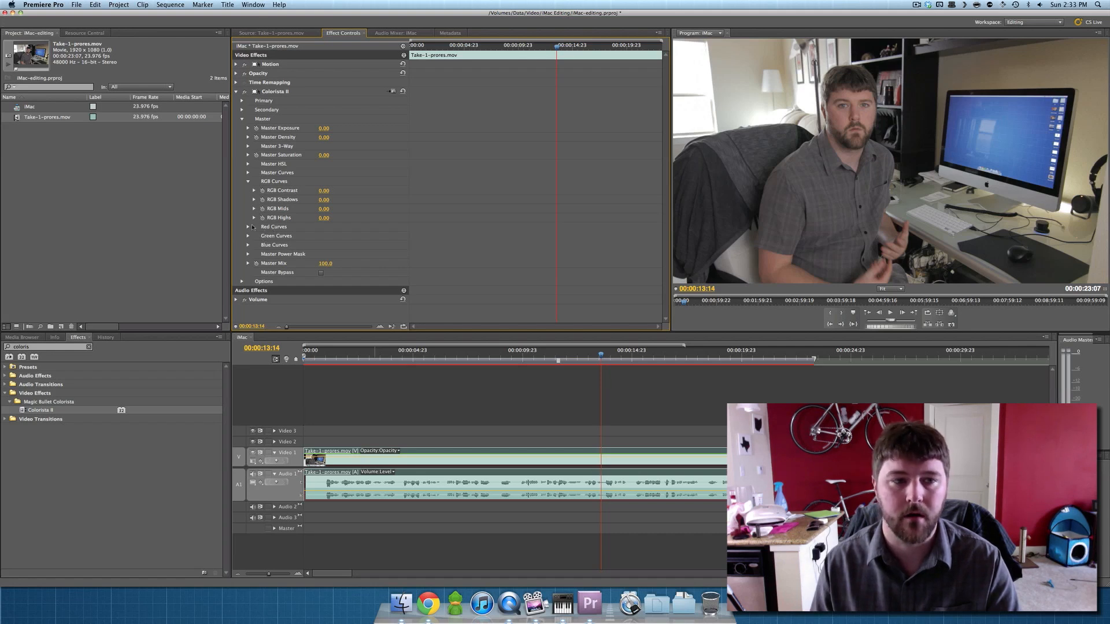
pyautogui.click(248, 182)
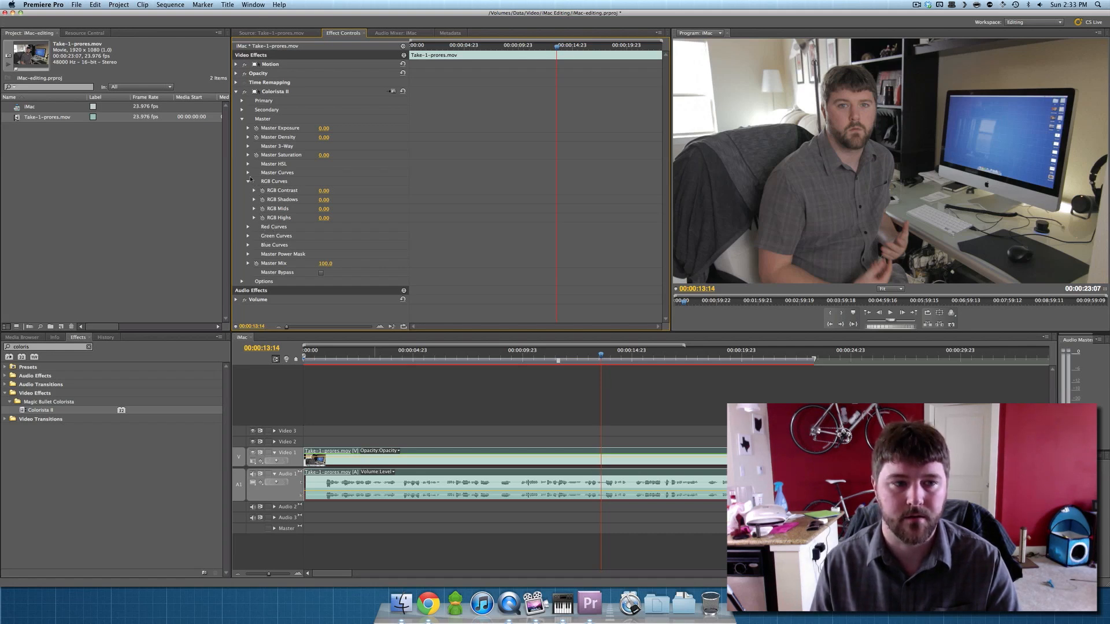
pyautogui.click(247, 172)
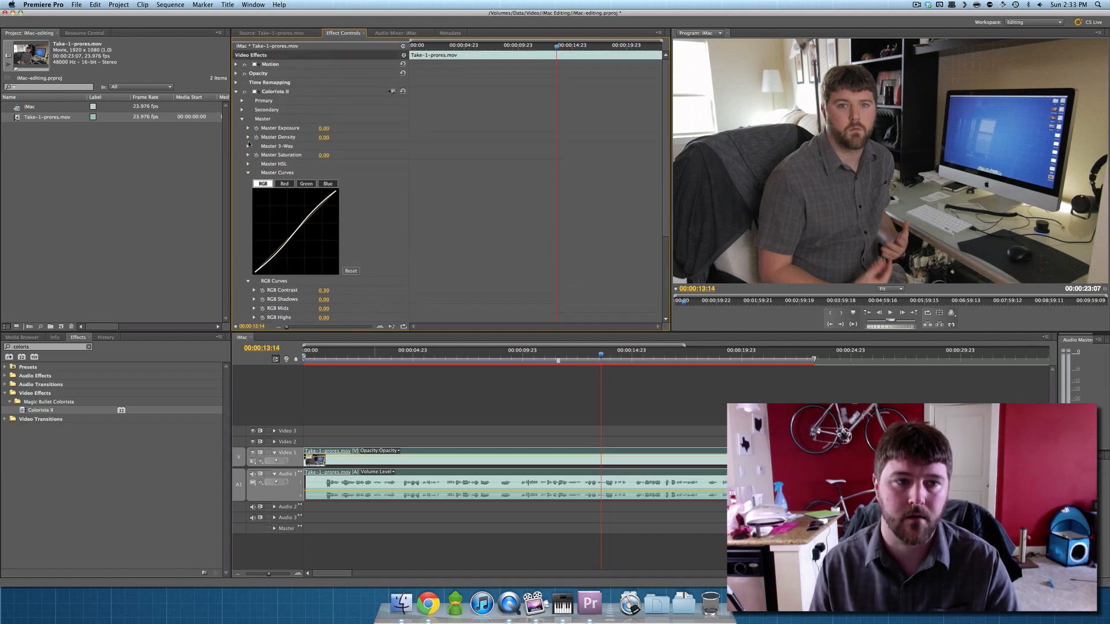
pyautogui.click(248, 146)
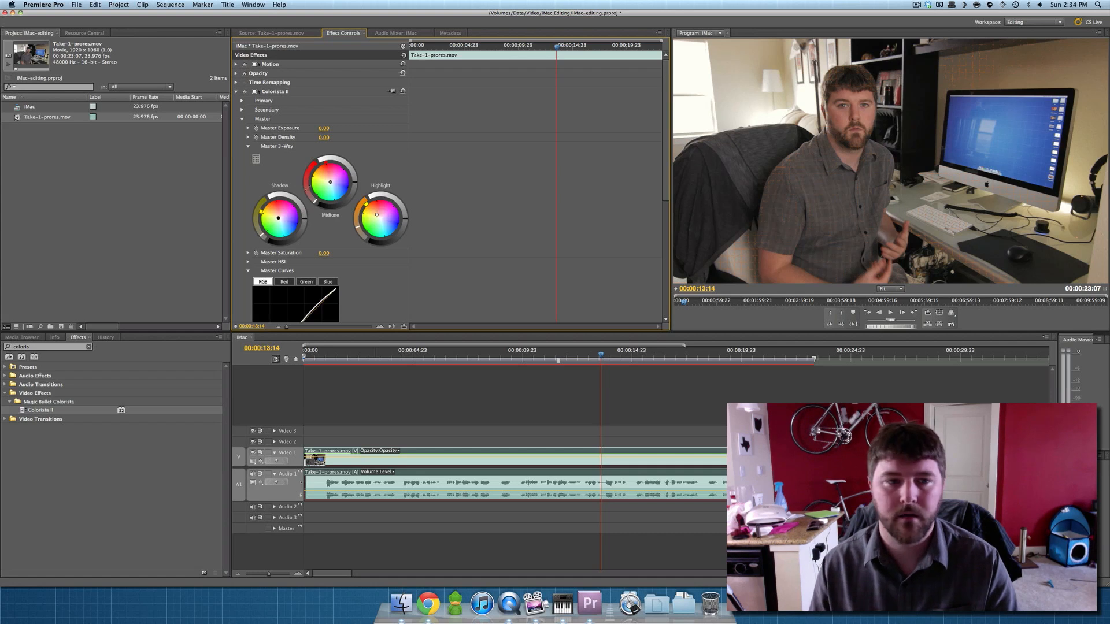
pyautogui.click(247, 146)
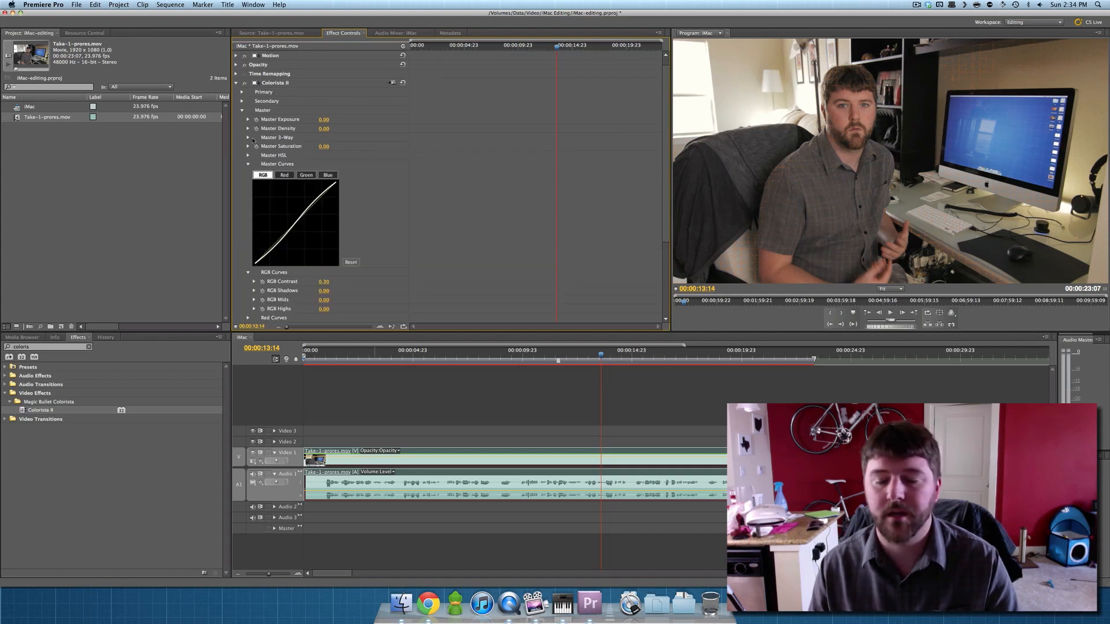
# Expand Colorista II's Primary then Secondary corrections to set Pop to 15.0
pyautogui.scroll(-3)
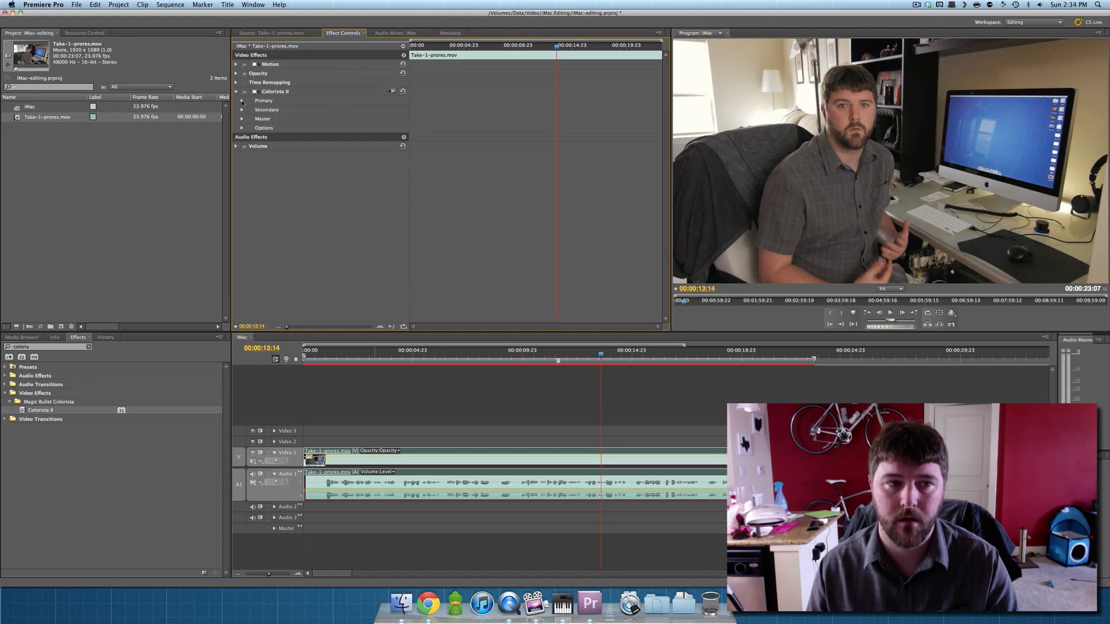
pyautogui.click(242, 101)
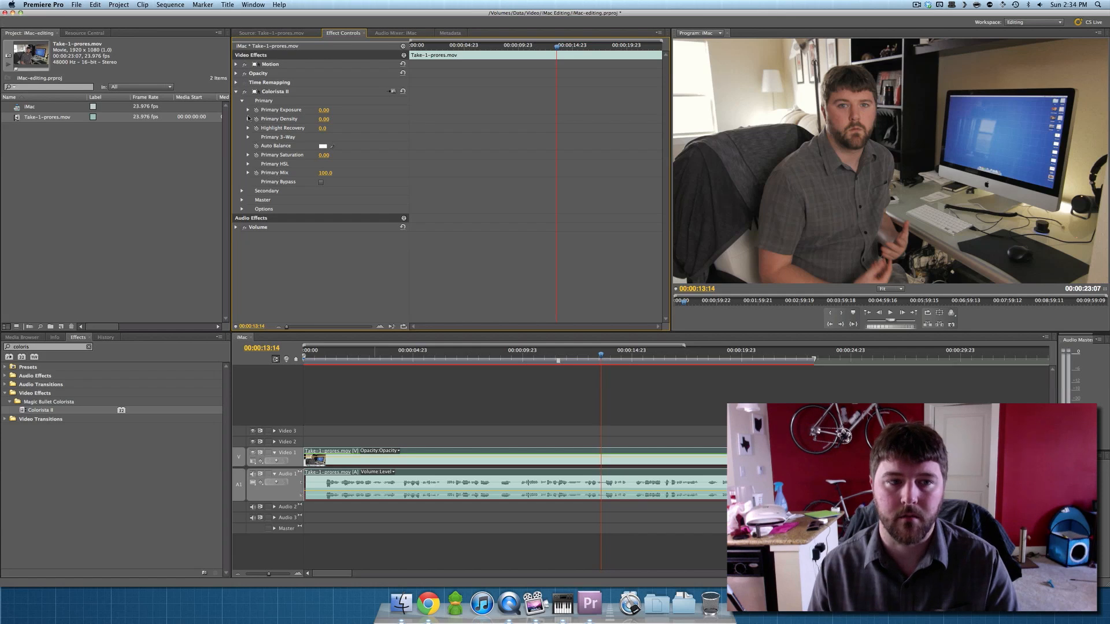
pyautogui.click(242, 110)
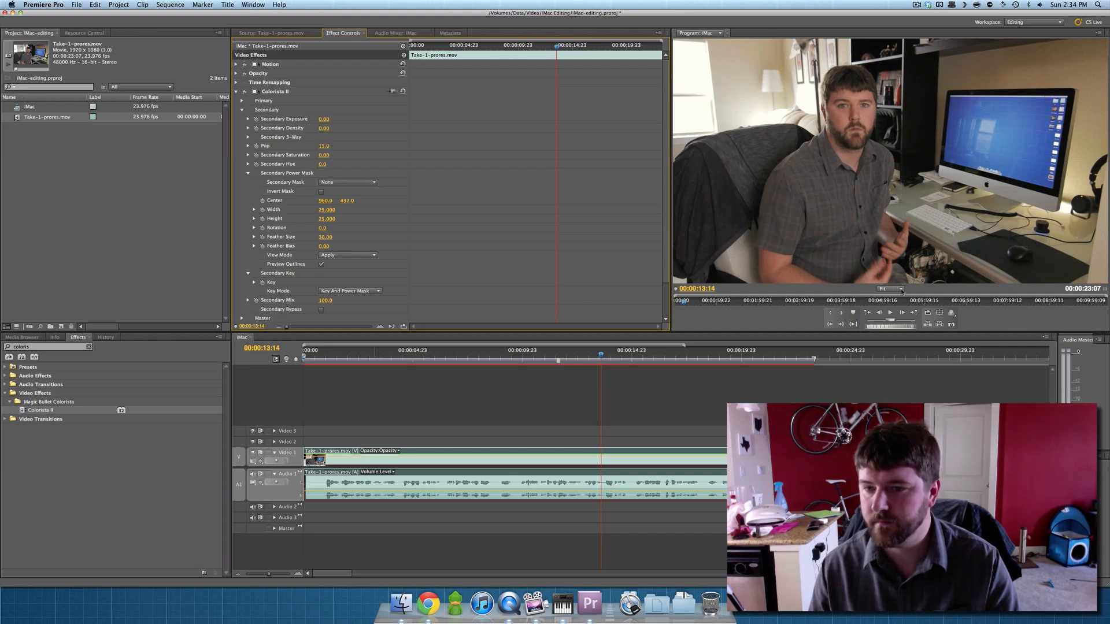
pyautogui.click(886, 289)
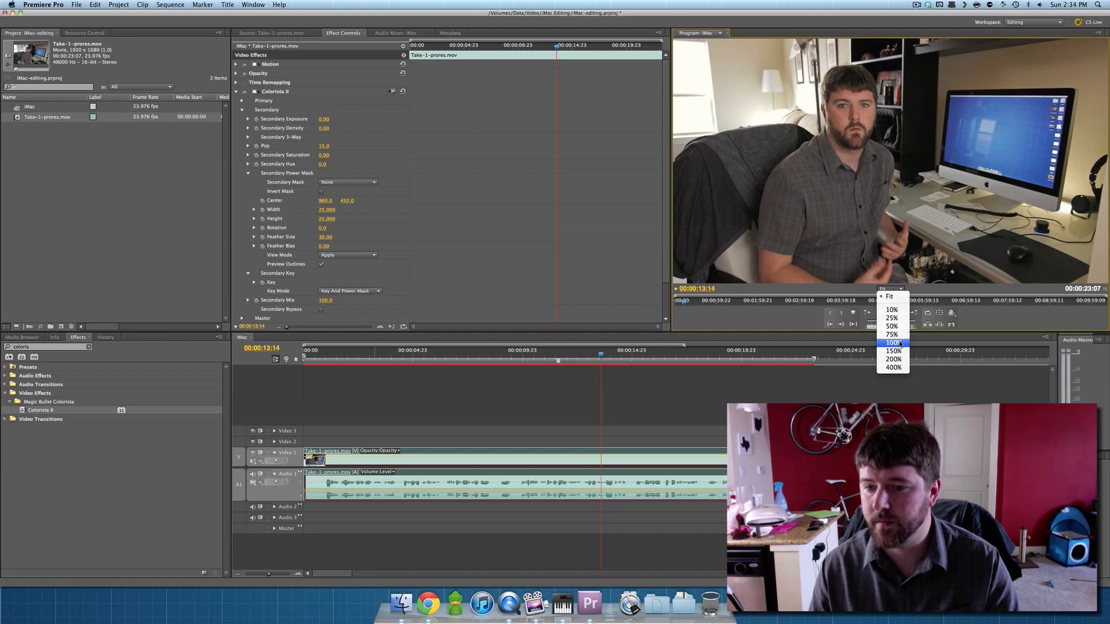
# Inspect the face at 100% zoom, return to Fit, and load the ungraded Take-1-prores.mov for comparison
pyautogui.click(893, 342)
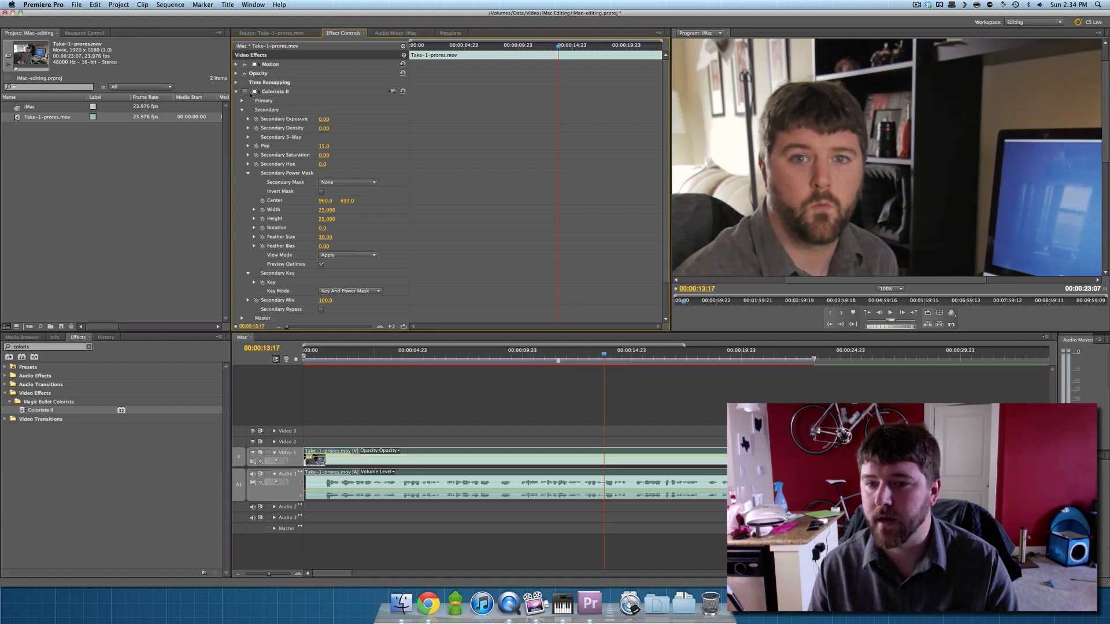
pyautogui.click(890, 289)
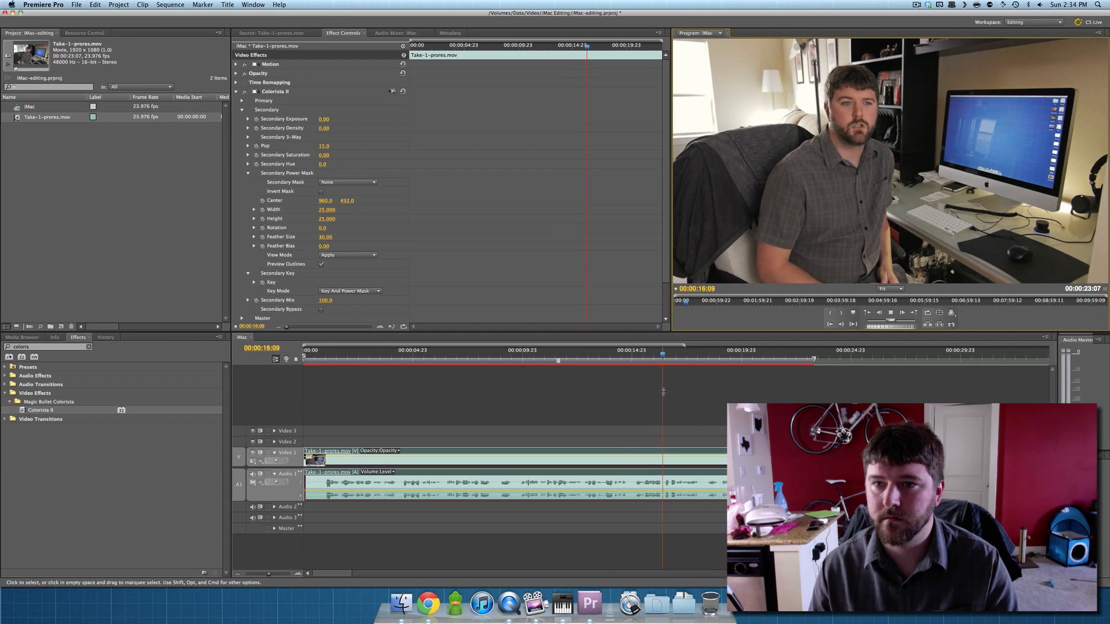
pyautogui.click(683, 417)
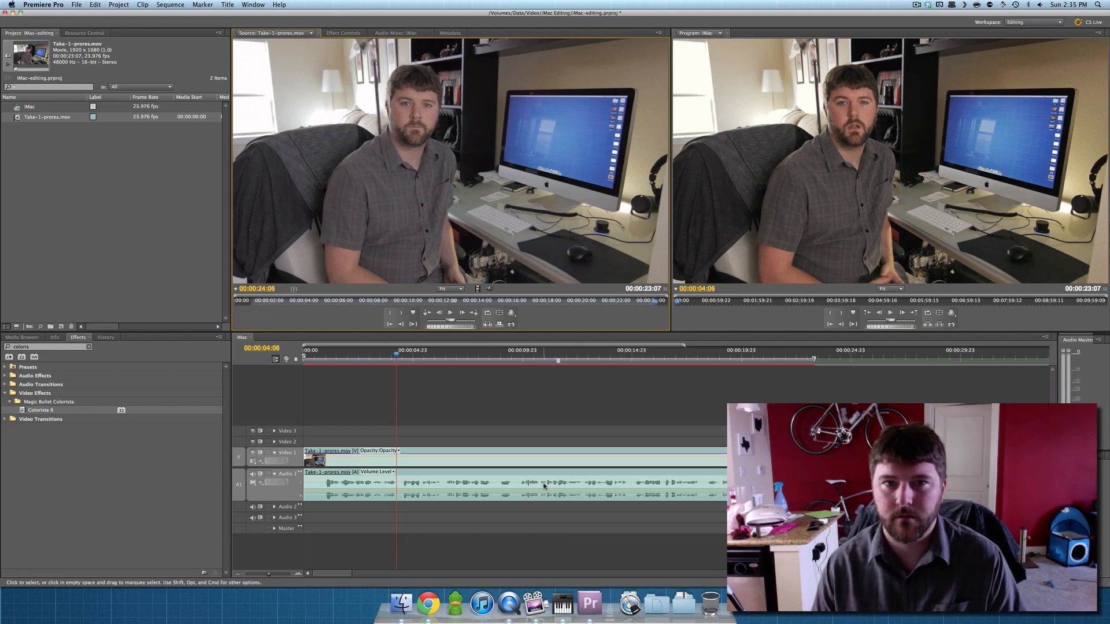
pyautogui.moveTo(544, 485)
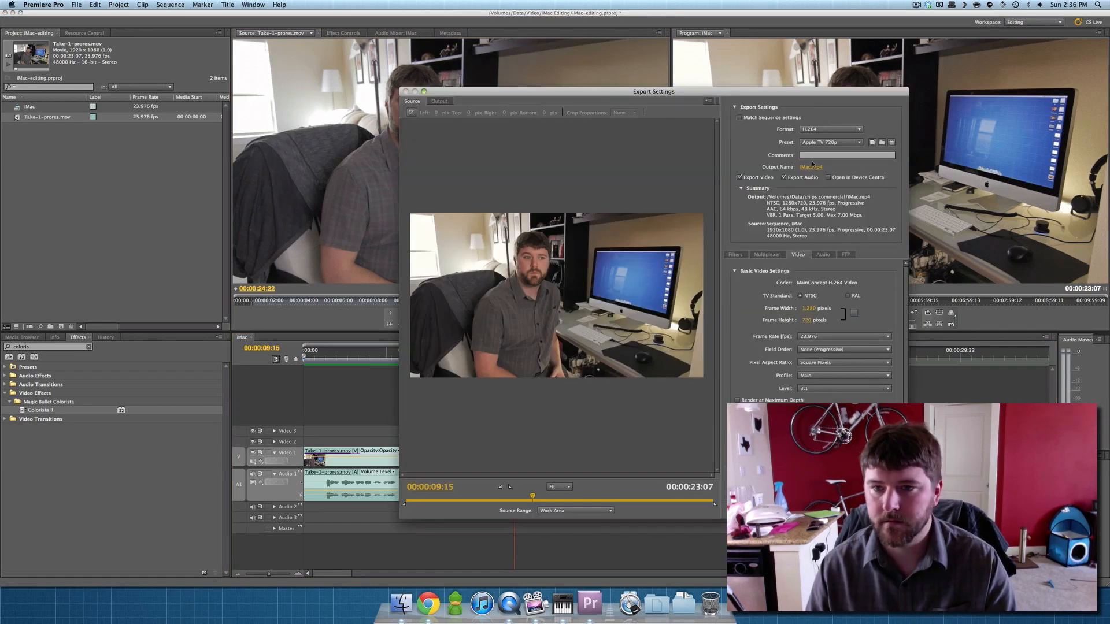
# Export with the HDTV 1080p 24 High Quality preset as iMac.mp4, then open it from Finder
pyautogui.click(858, 141)
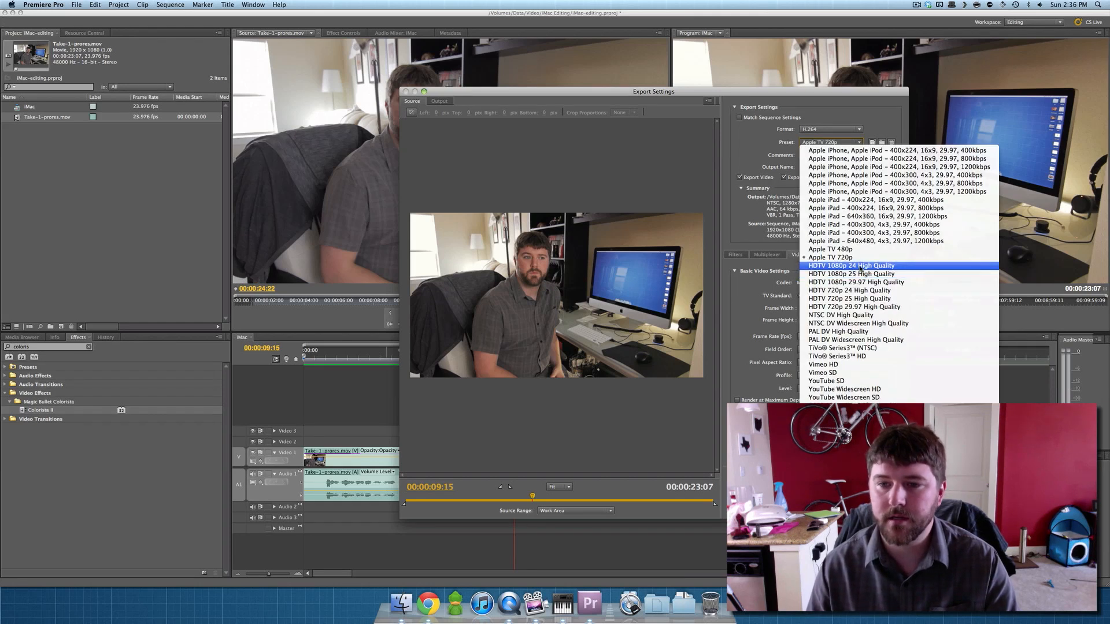
pyautogui.click(850, 266)
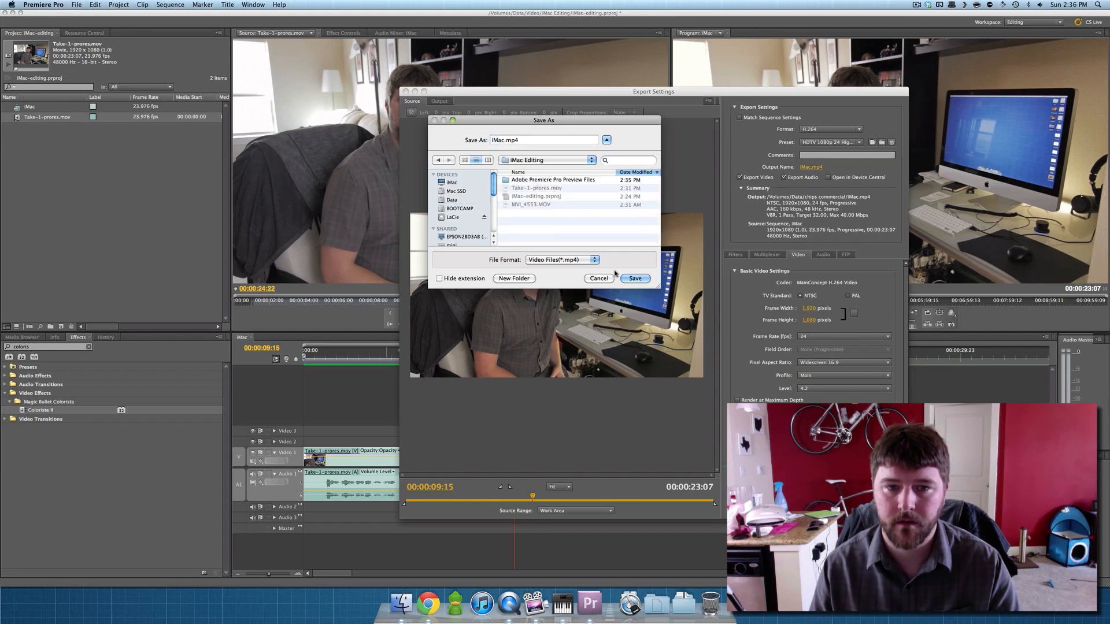
pyautogui.click(635, 279)
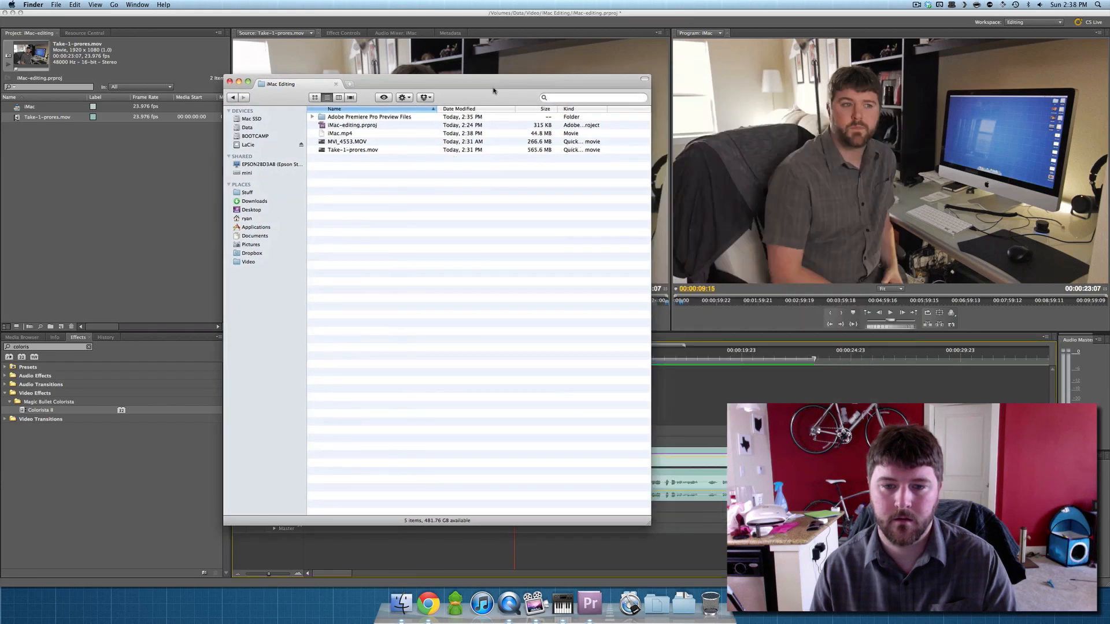
pyautogui.rightClick(339, 133)
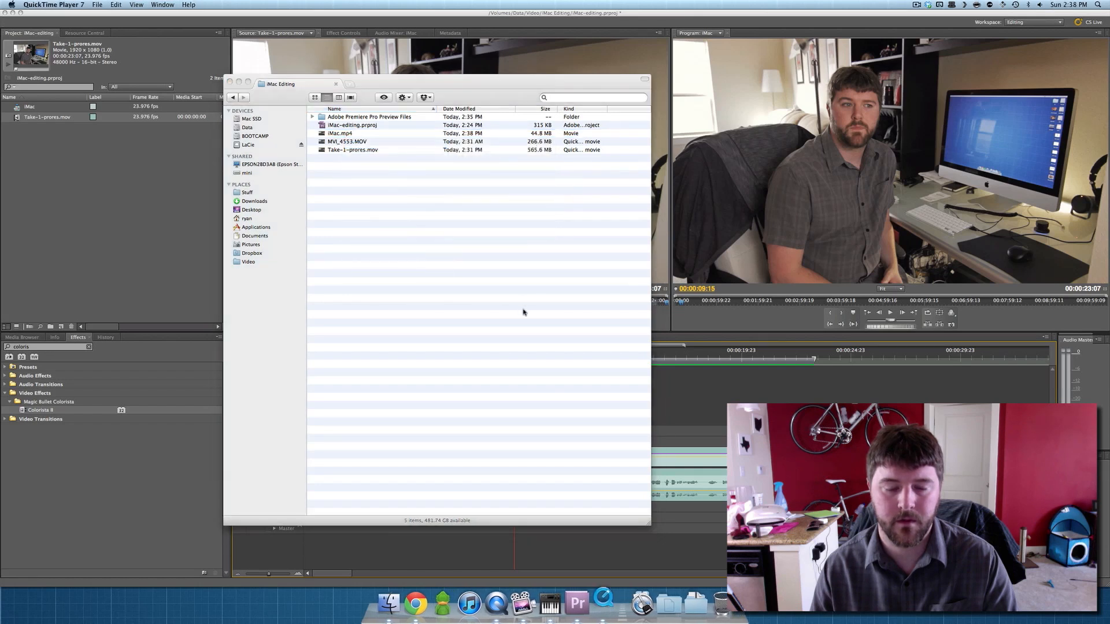
# Play the exported iMac.mp4 in QuickTime Player 7 and pause it after a short stretch
pyautogui.doubleClick(339, 133)
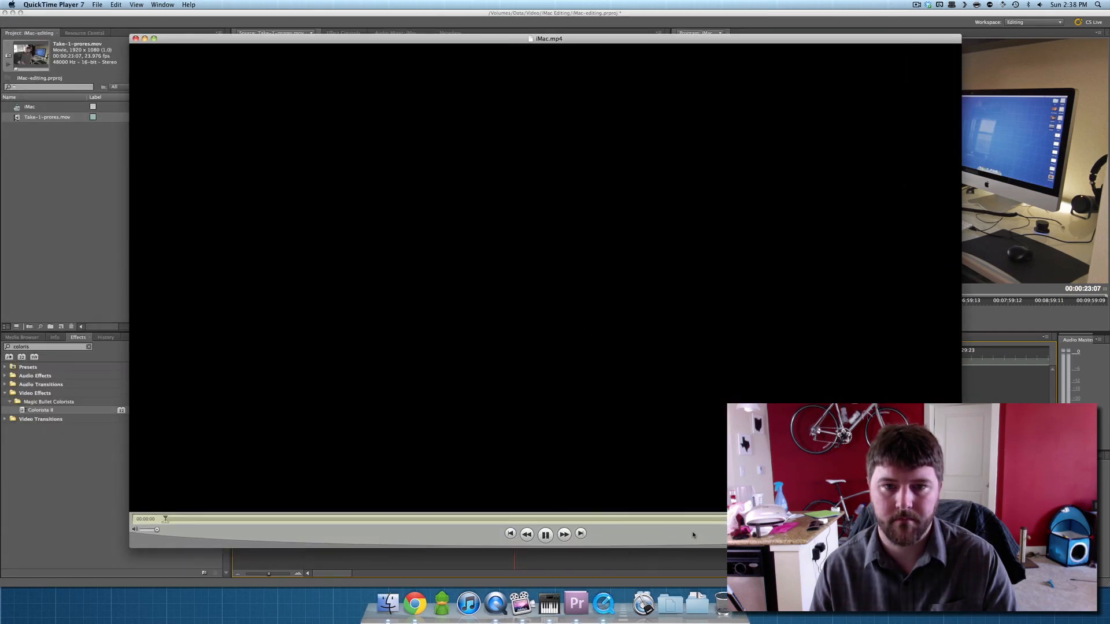
pyautogui.click(544, 534)
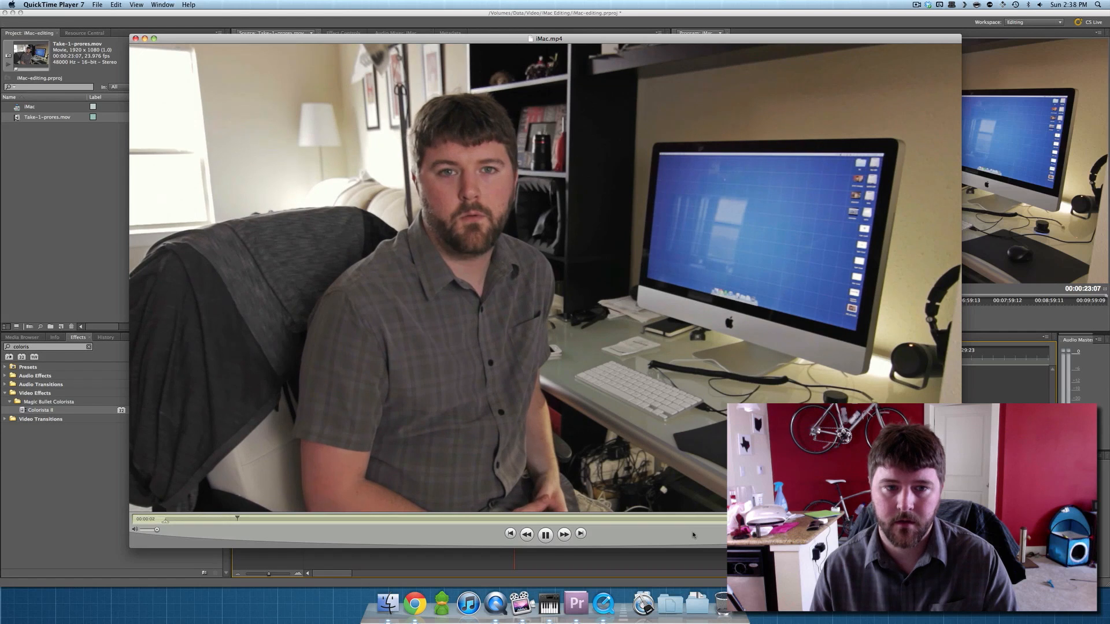
pyautogui.click(545, 533)
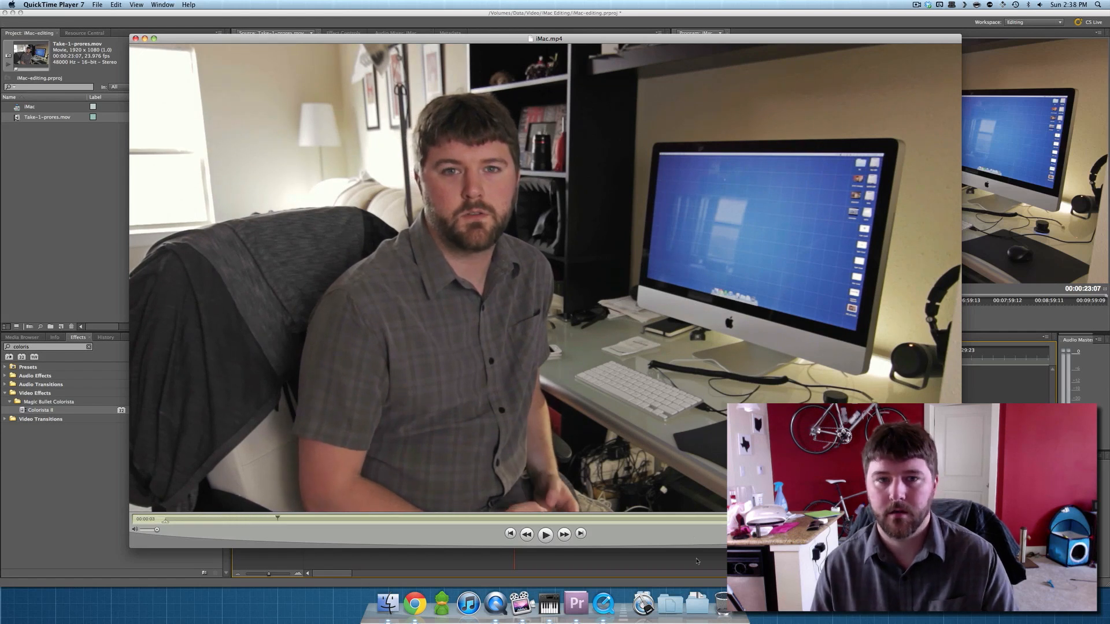